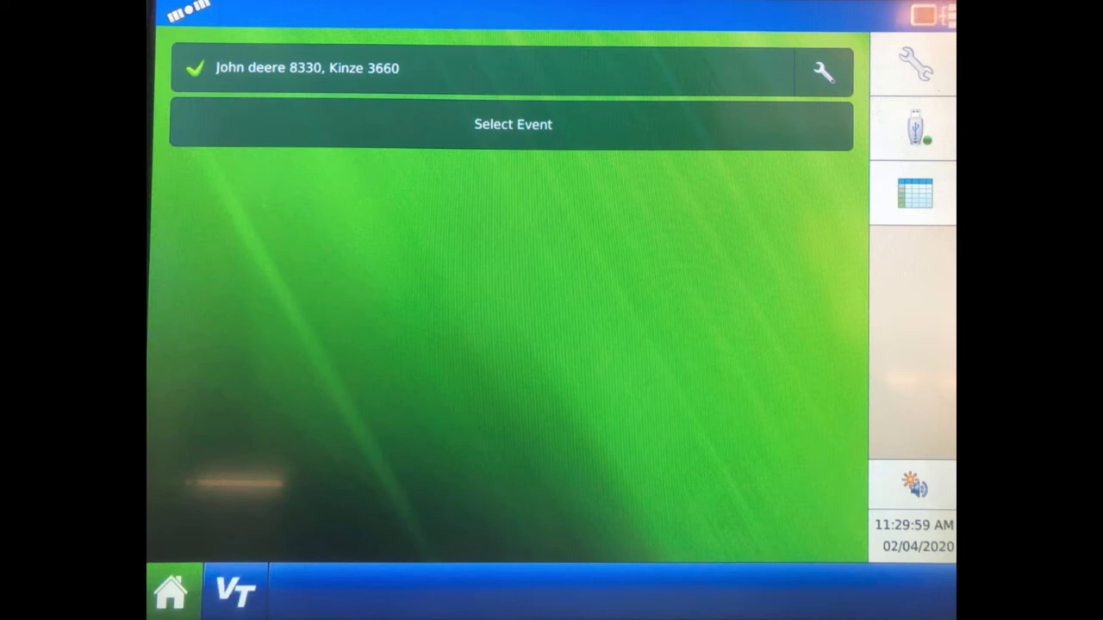
Step: Save the equipment's Rate Outside of Field as Zero and return home
click(821, 72)
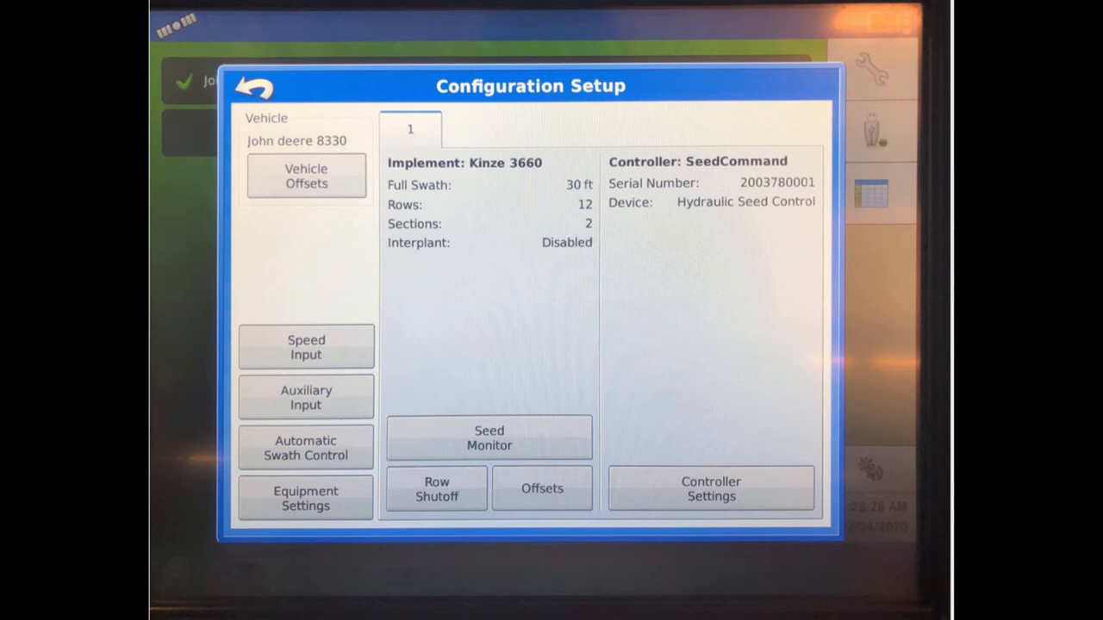
click(305, 498)
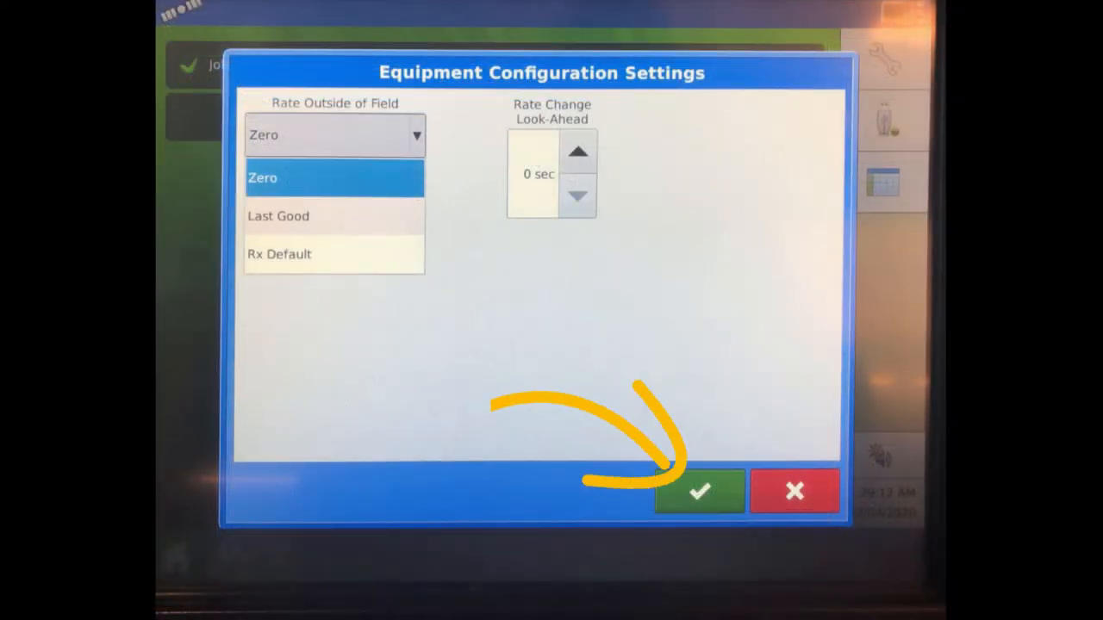
click(698, 491)
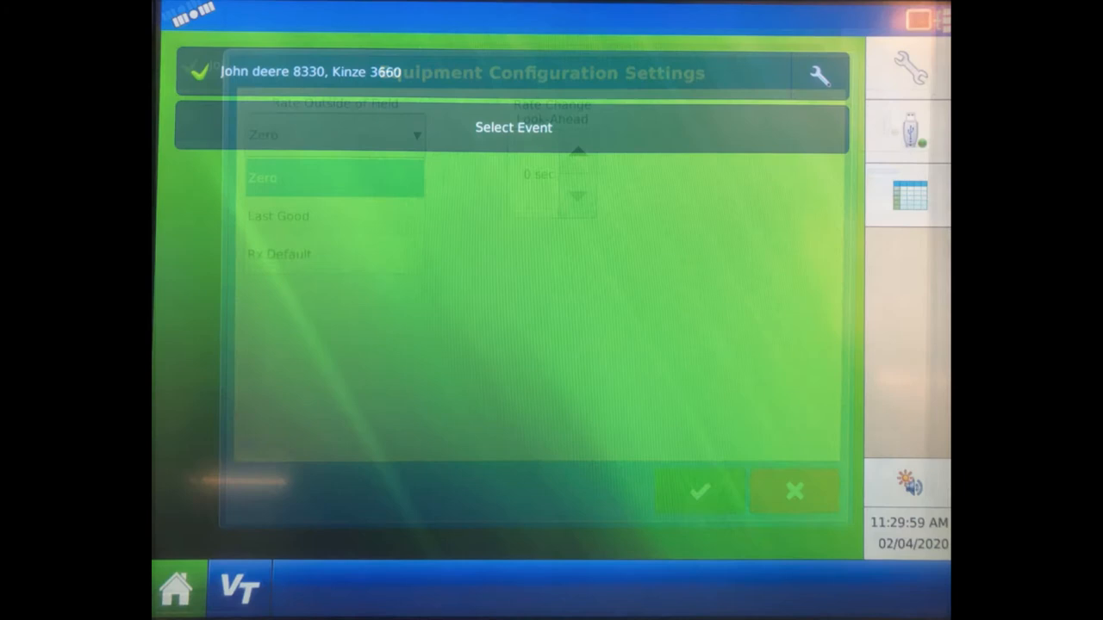
click(794, 491)
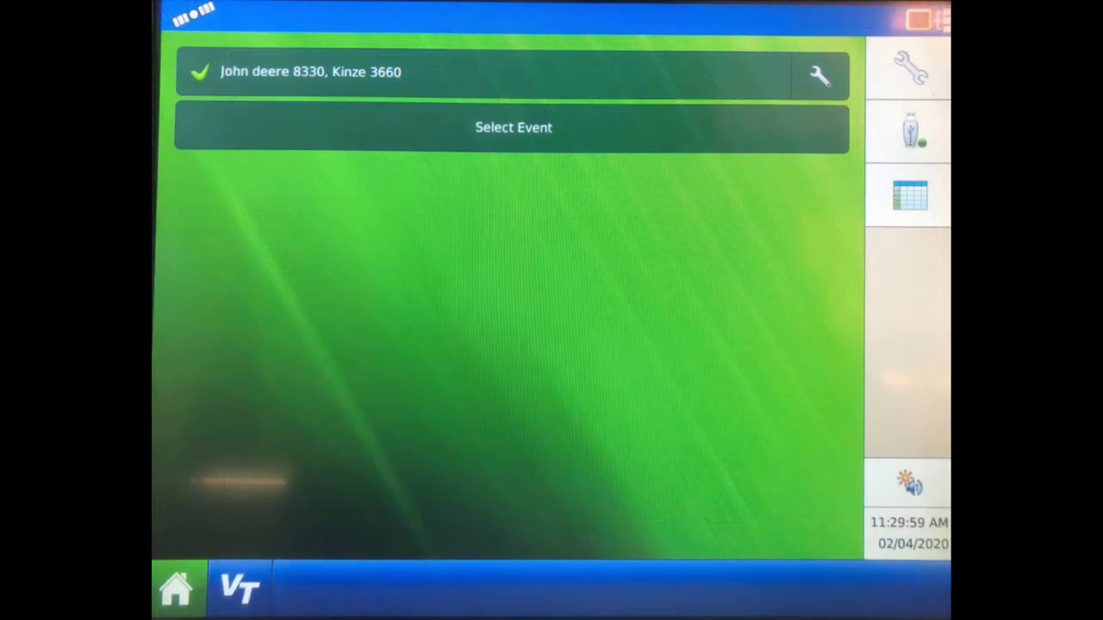
Step: Create an event for 2019 Crop, Dunn/Home/West, with Dkc64_34 seed
click(513, 126)
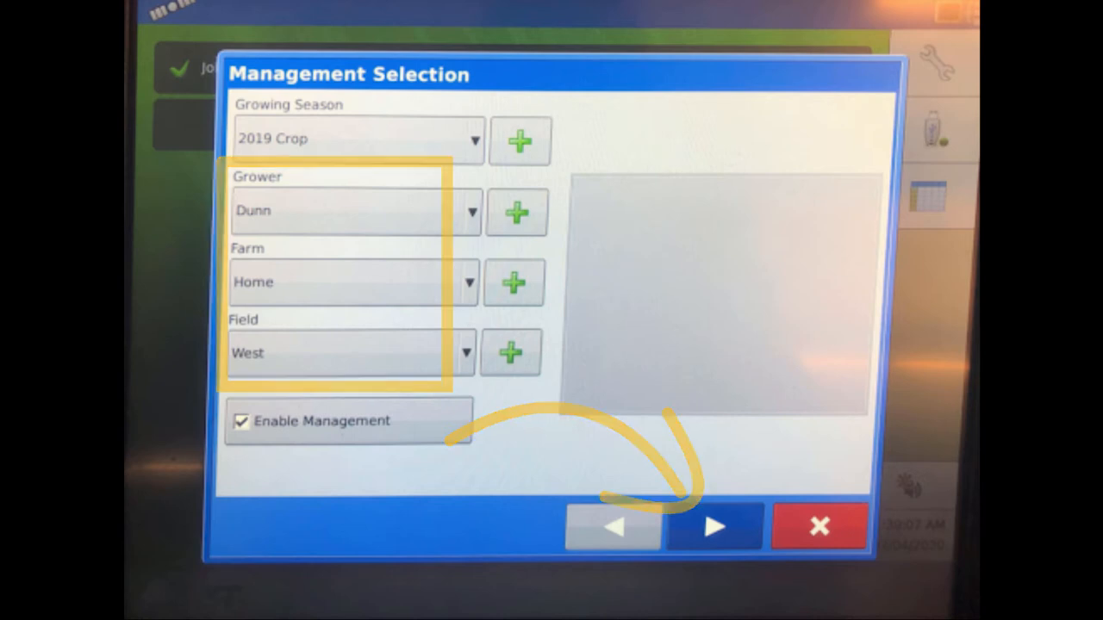
click(713, 526)
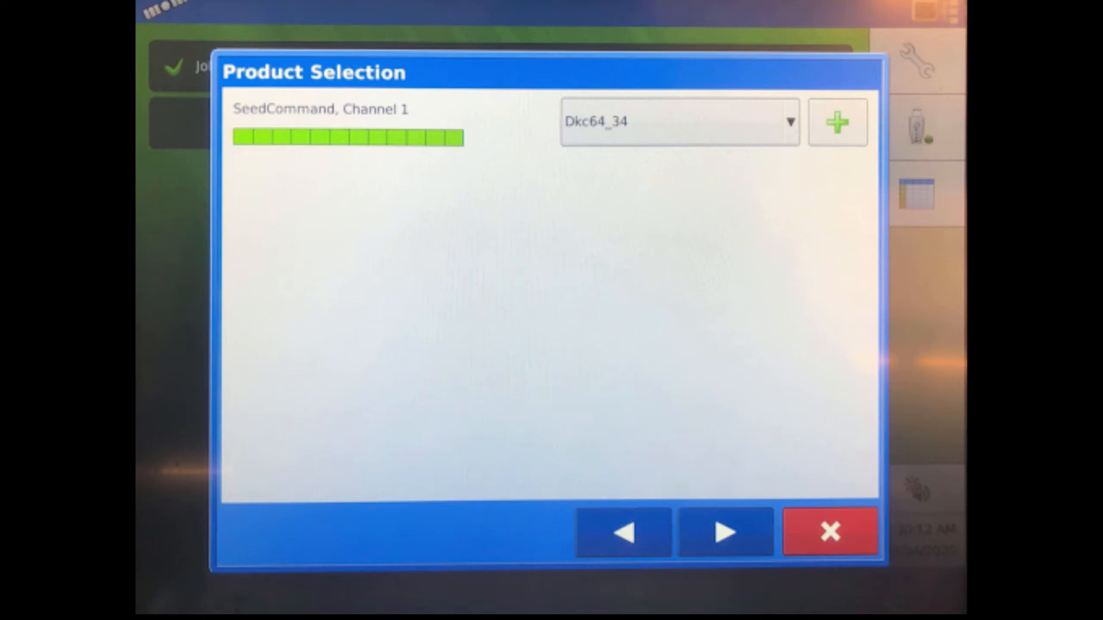
click(725, 532)
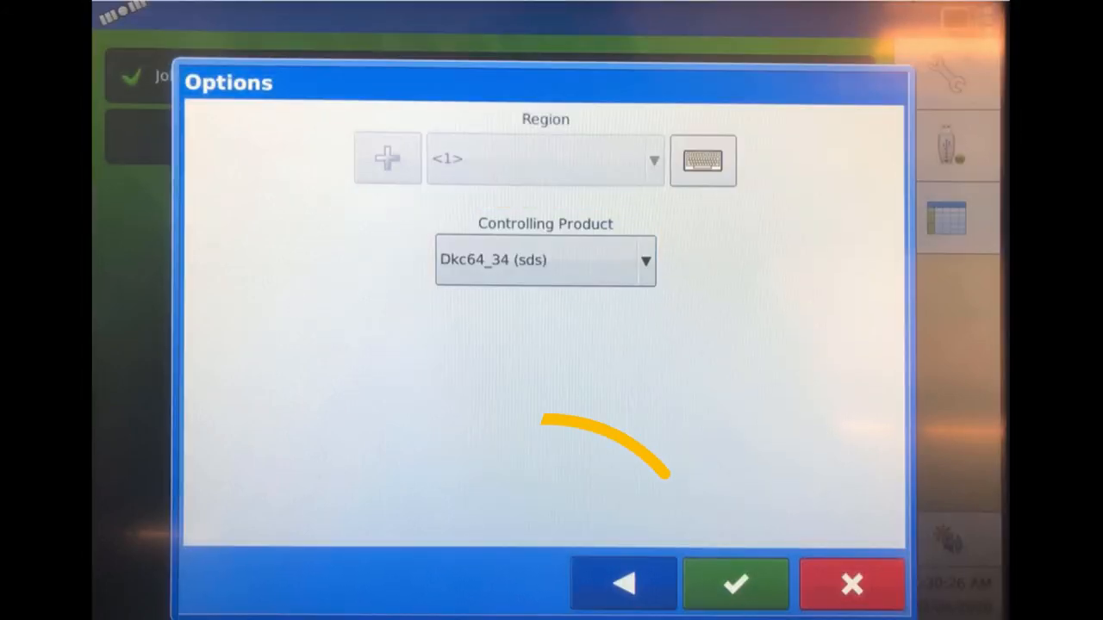
click(735, 584)
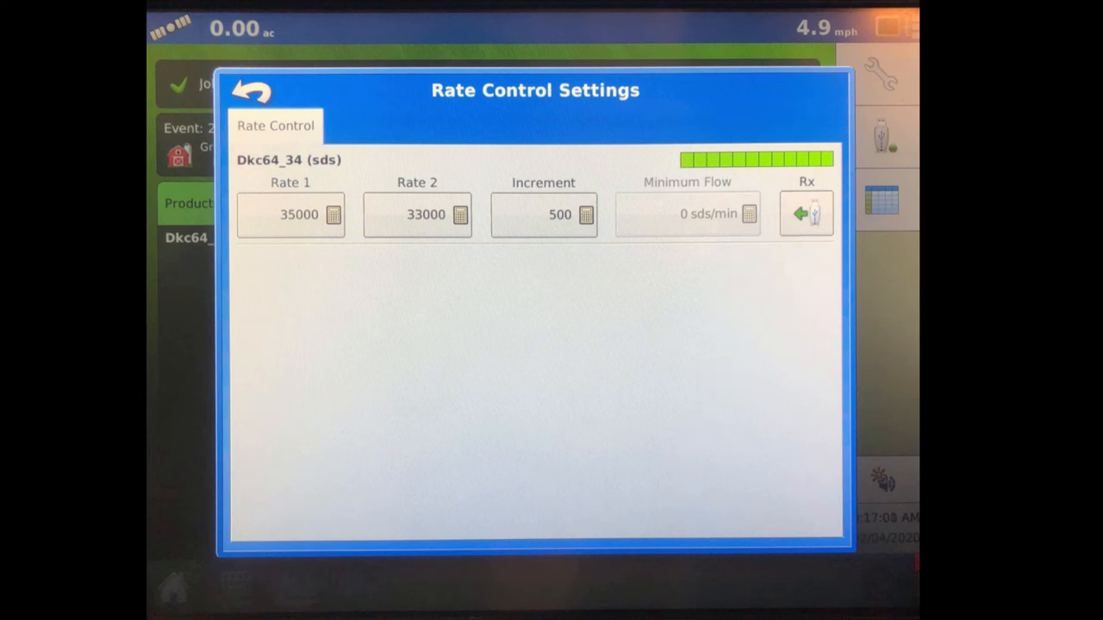
Step: Start a prescription import for Dkc64_34 from its Rate Control Settings
click(806, 214)
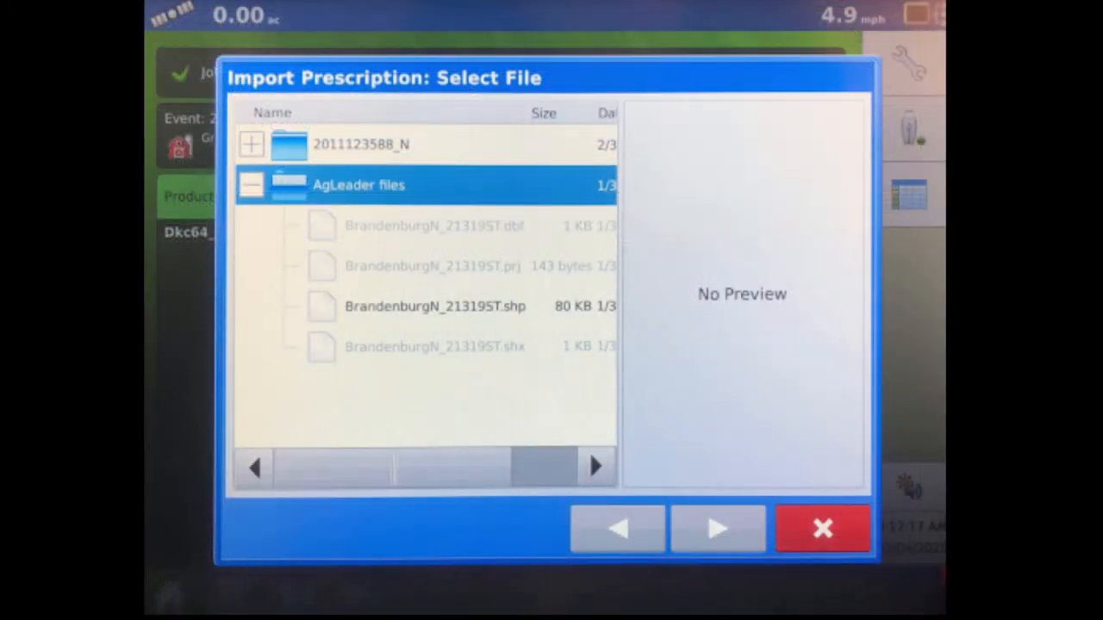
Step: Select the BrandenburgN_21319ST.shp prescription file and advance to column selection
click(435, 306)
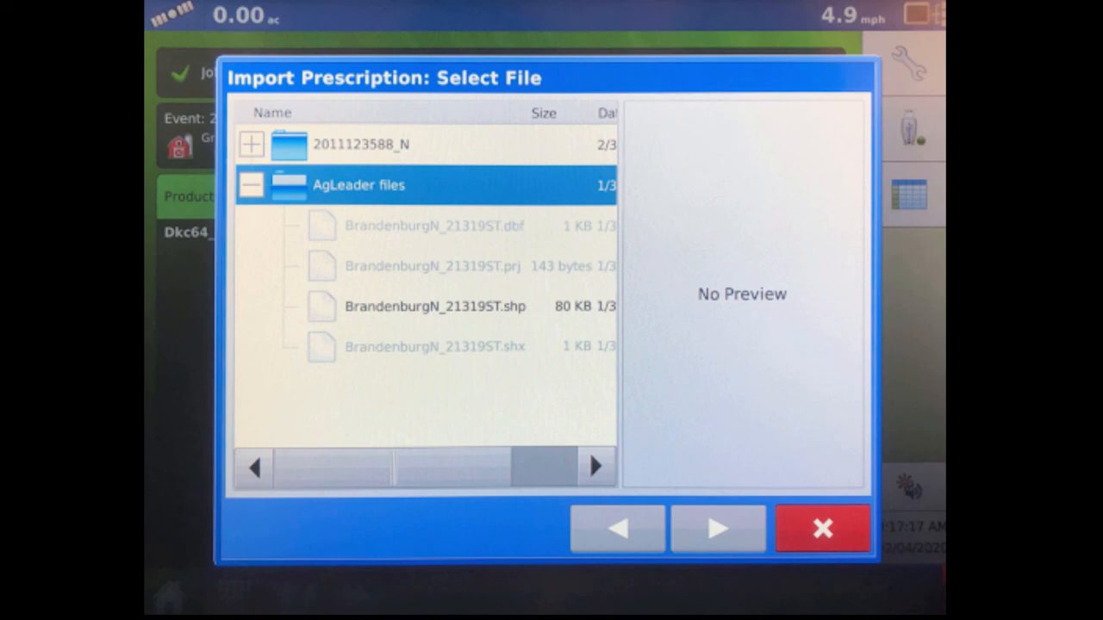
click(435, 306)
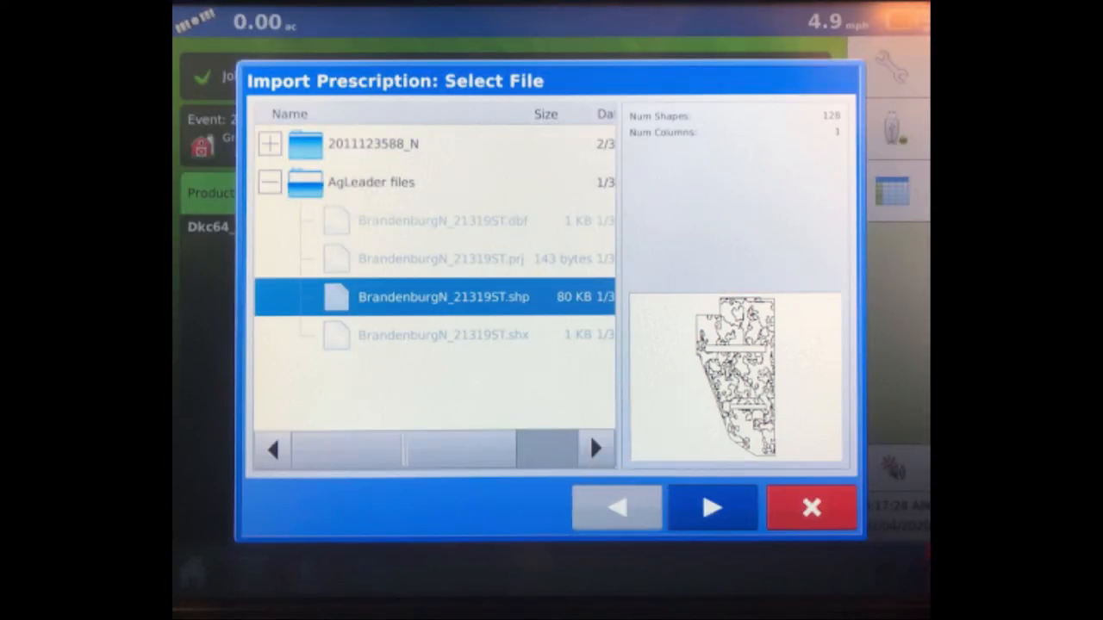
click(711, 507)
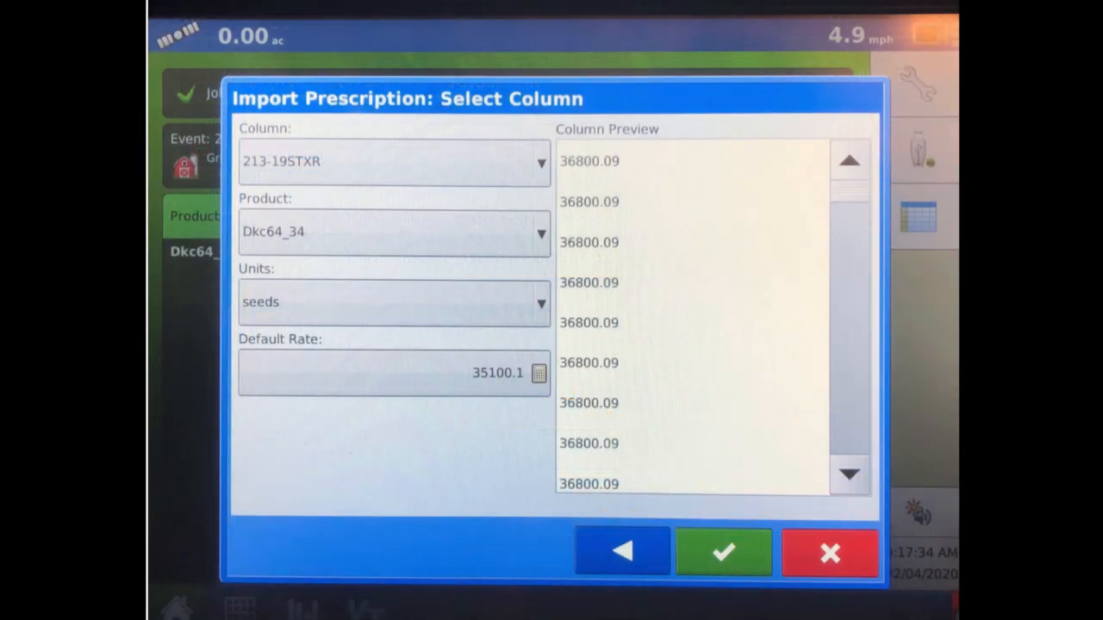
Step: Import the 213-19STXR column in seeds for Dkc64_34 and go back home
click(723, 553)
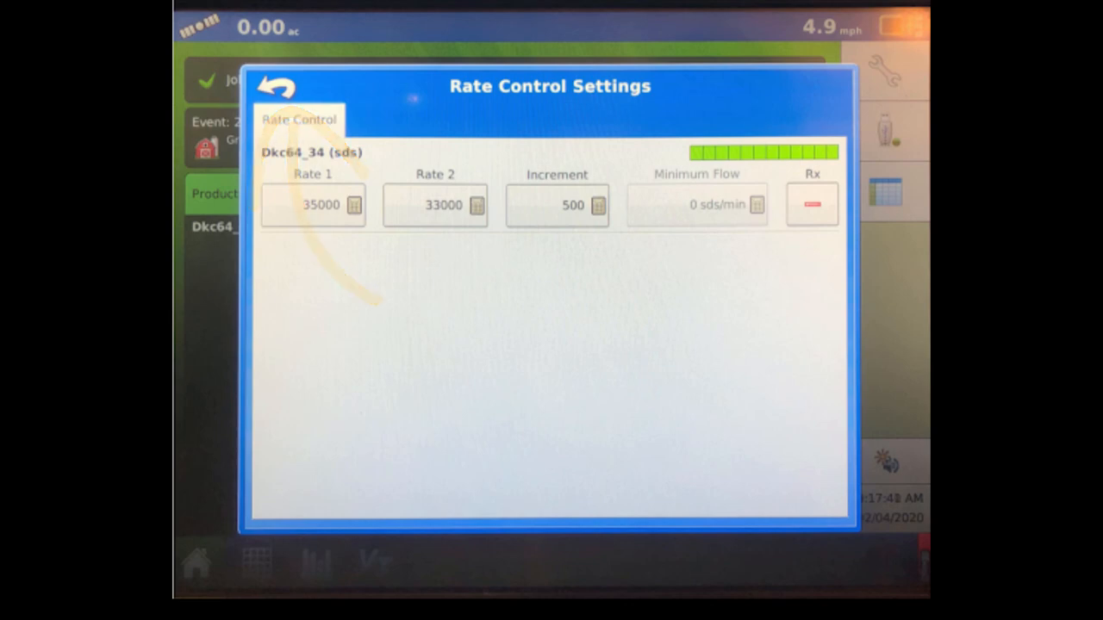
click(275, 86)
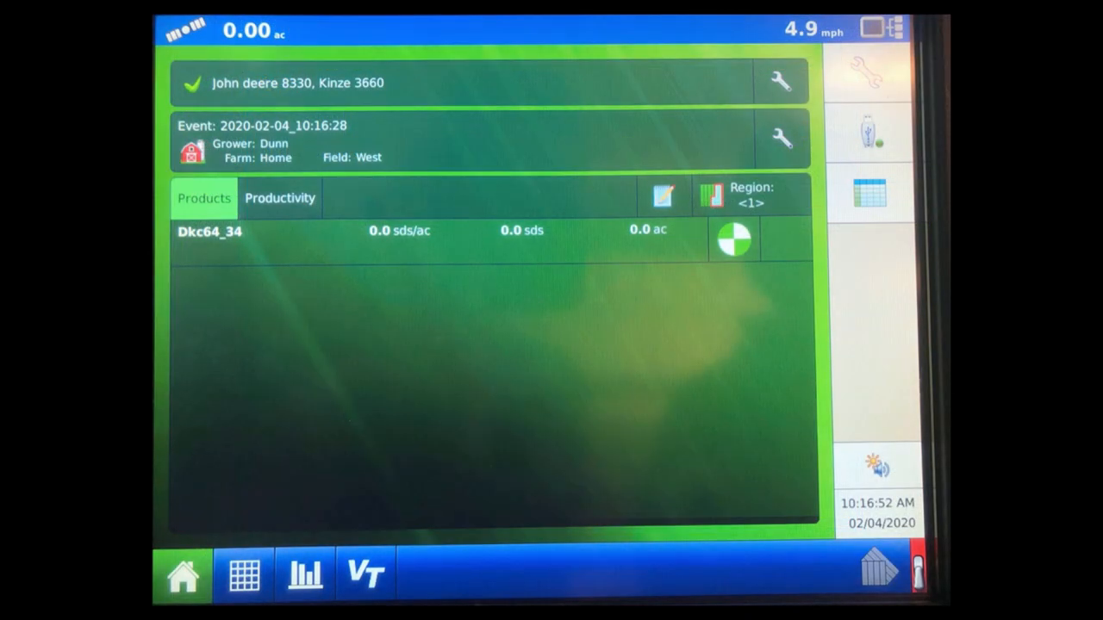